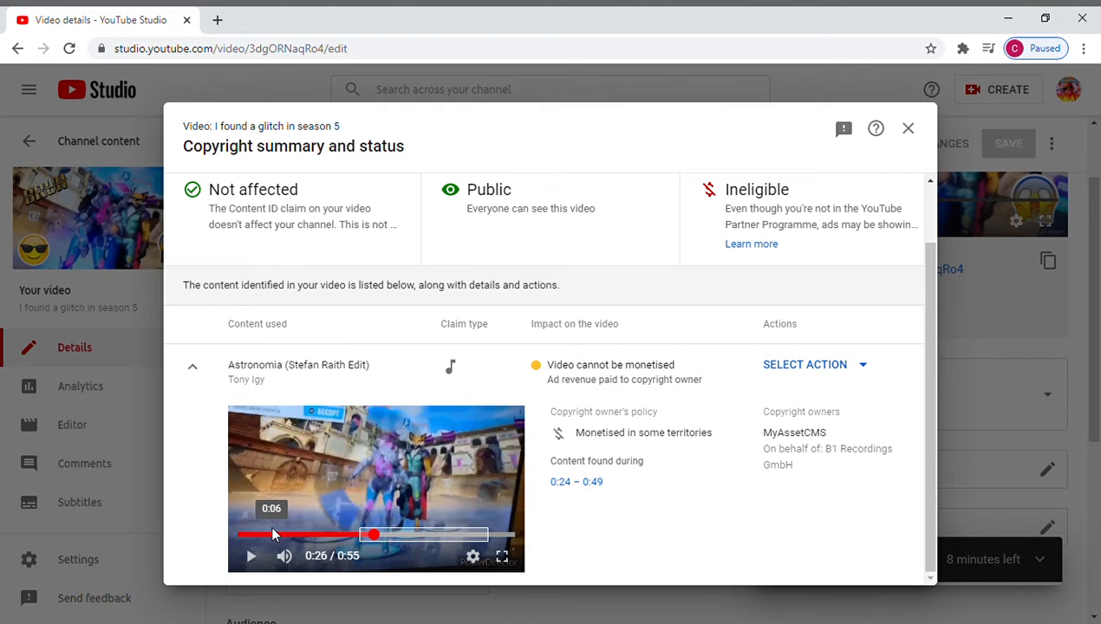
pyautogui.moveTo(989, 139)
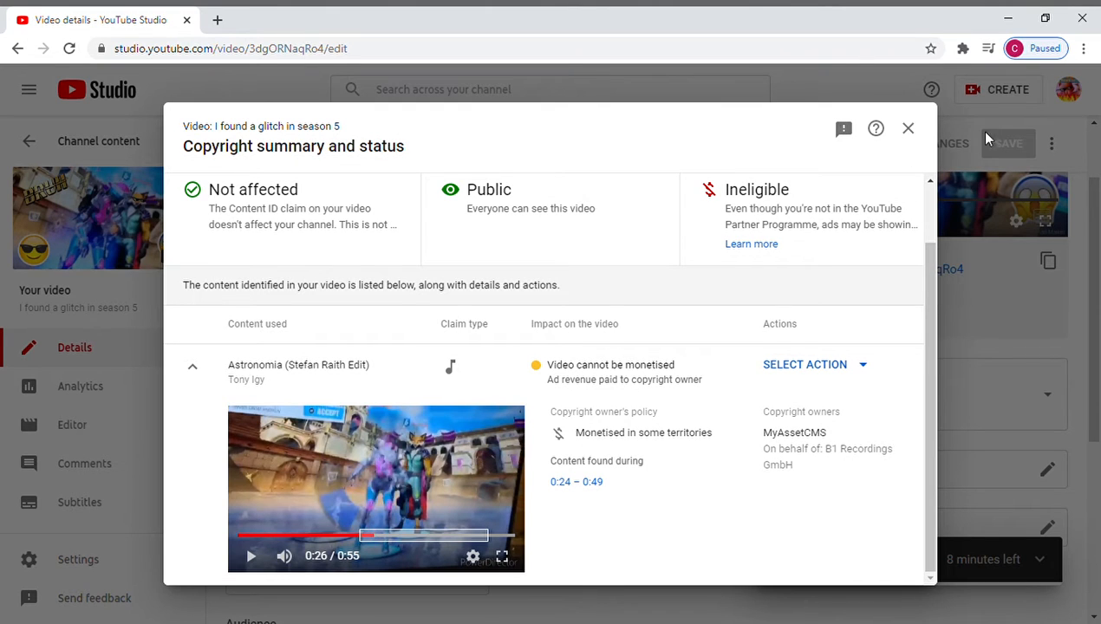
pyautogui.moveTo(1058, 126)
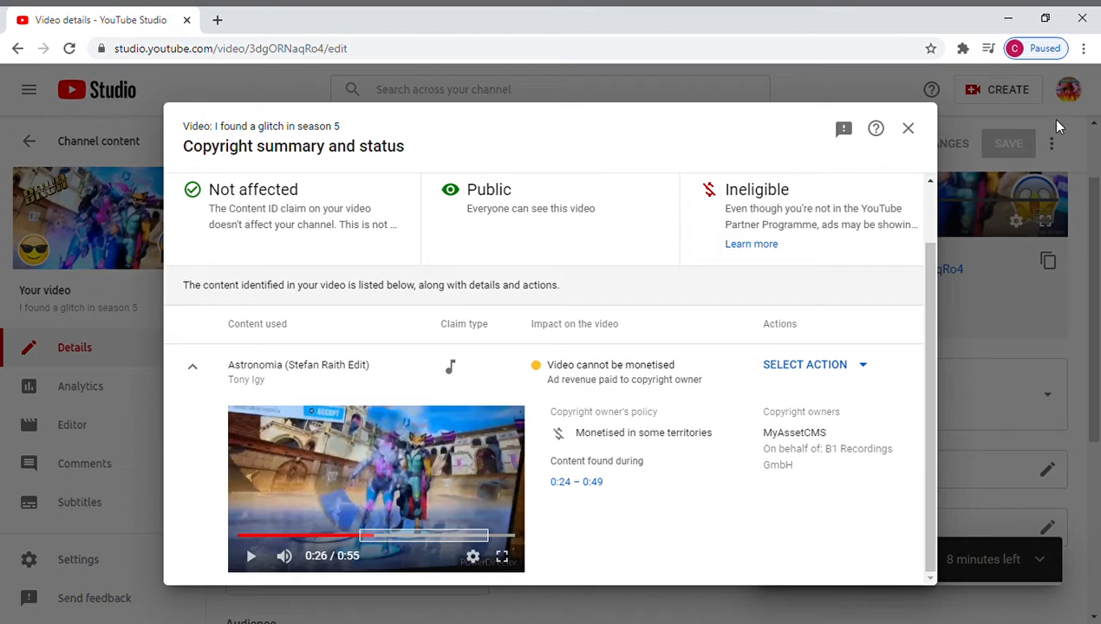
pyautogui.moveTo(1041, 124)
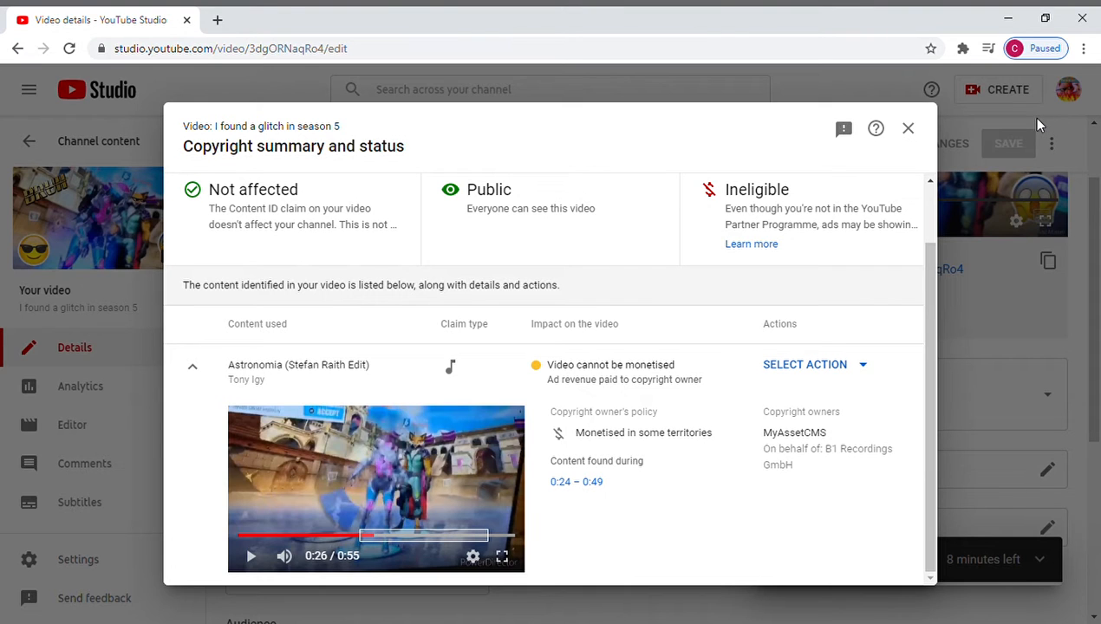
pyautogui.moveTo(705, 210)
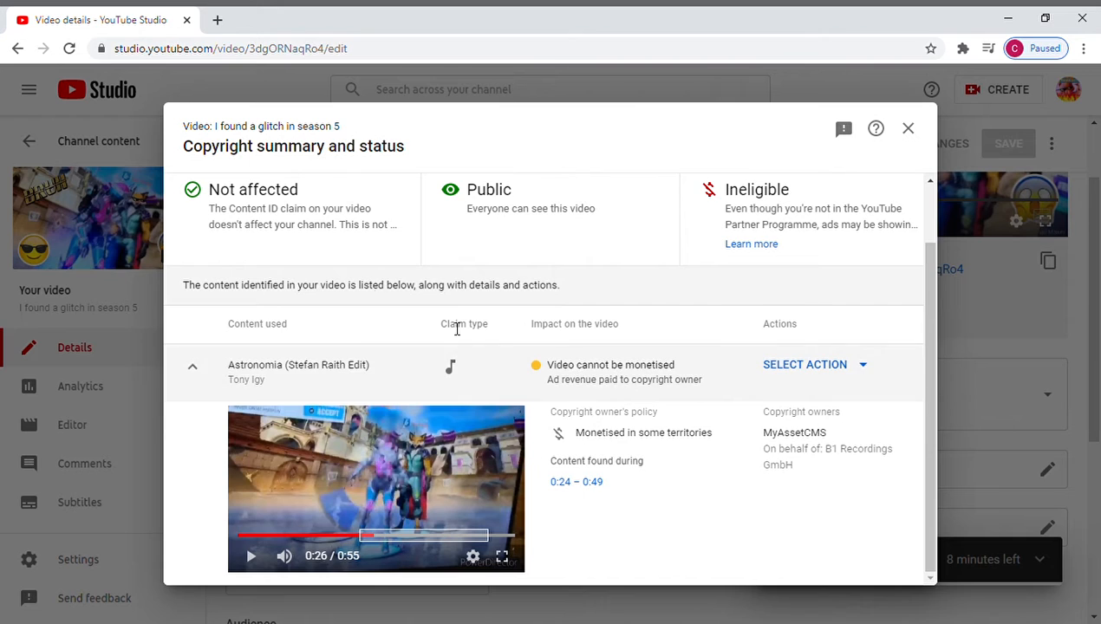
pyautogui.moveTo(194, 164)
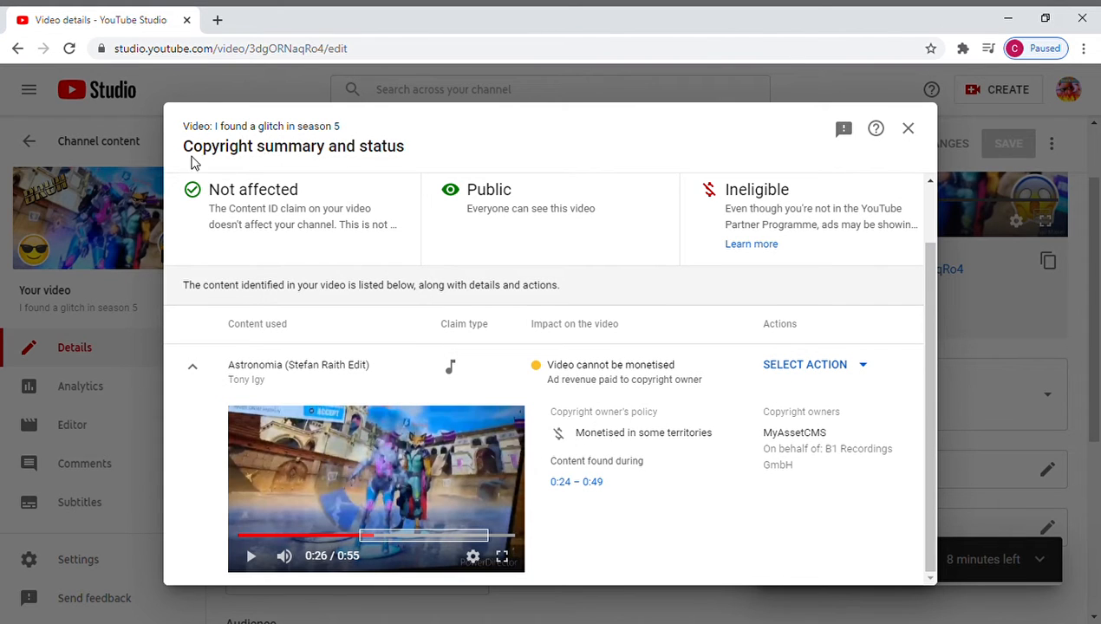
pyautogui.moveTo(577, 379)
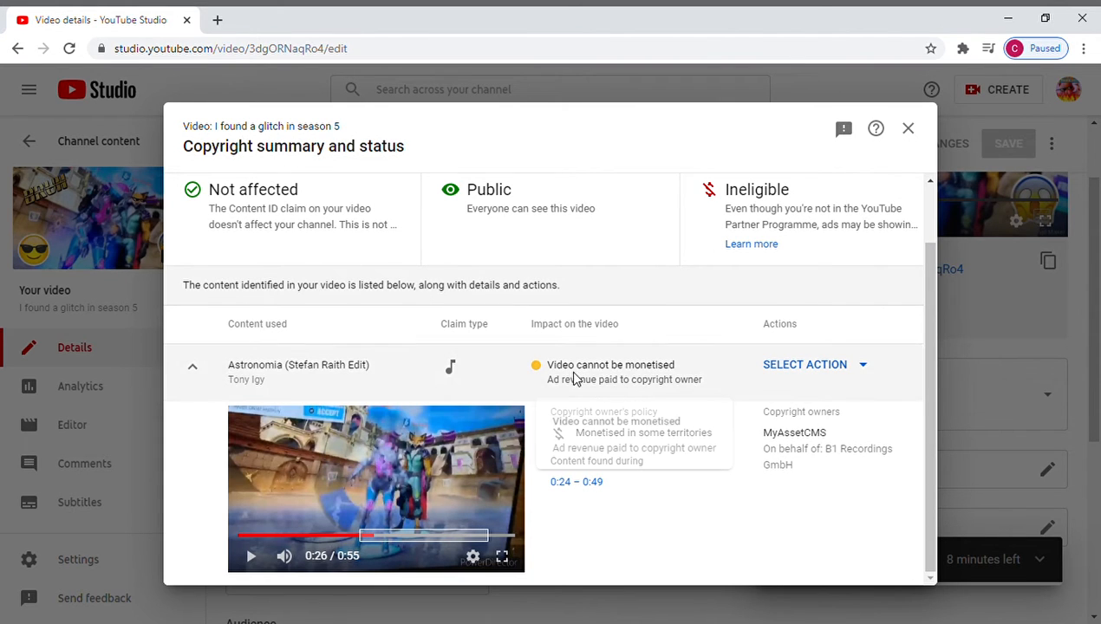
pyautogui.moveTo(668, 397)
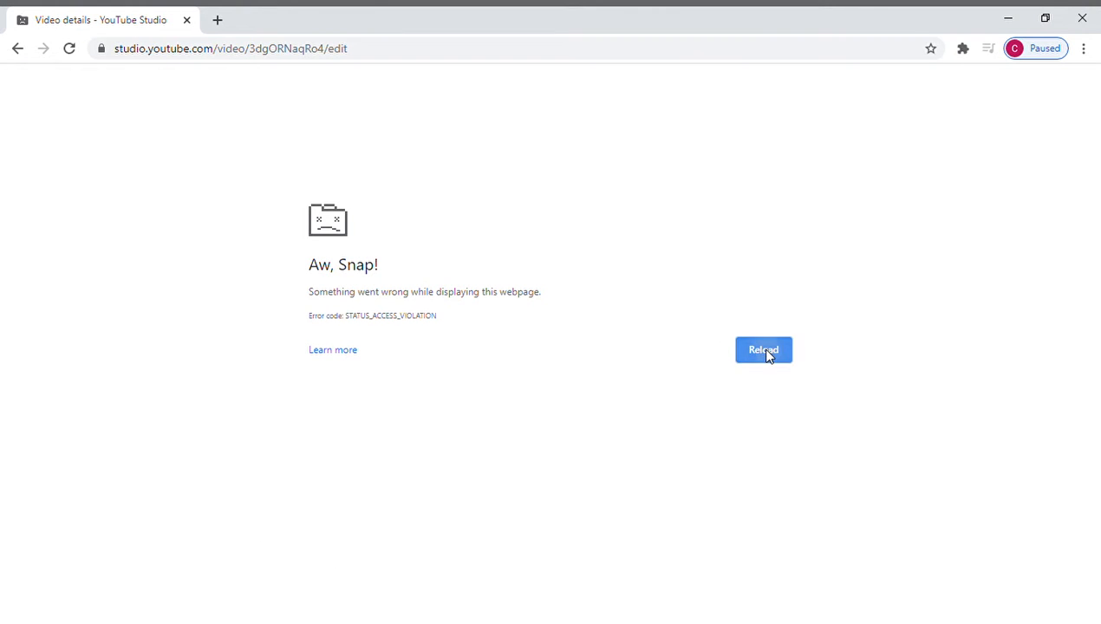
# - Reload the crashed Studio page, dismiss the visibility popup, and reopen the copyright claim summary
pyautogui.click(763, 349)
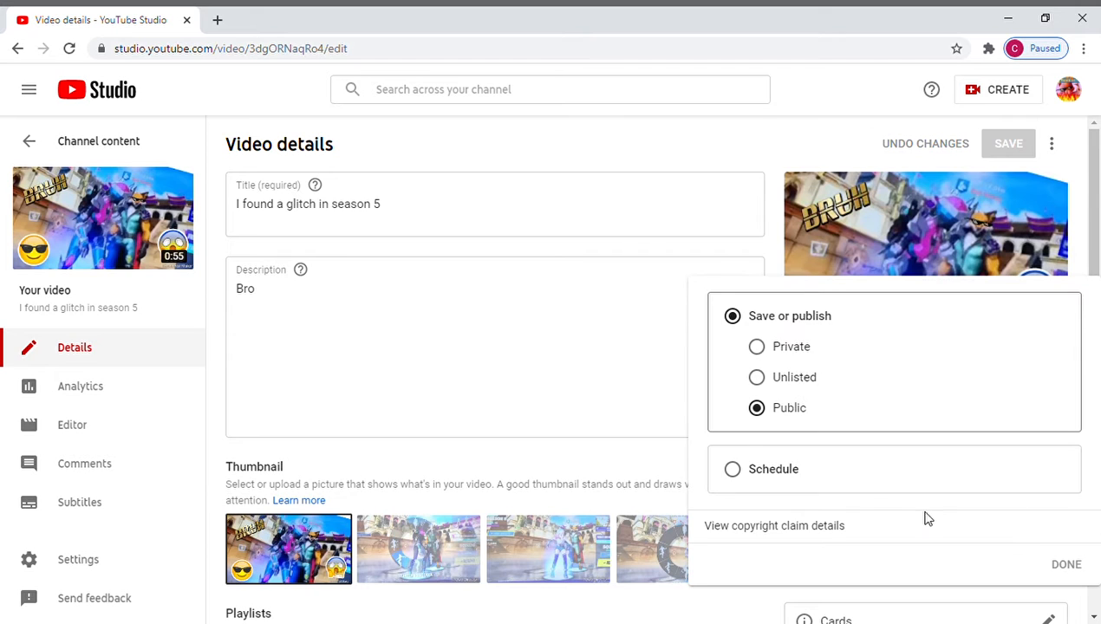
pyautogui.click(1066, 565)
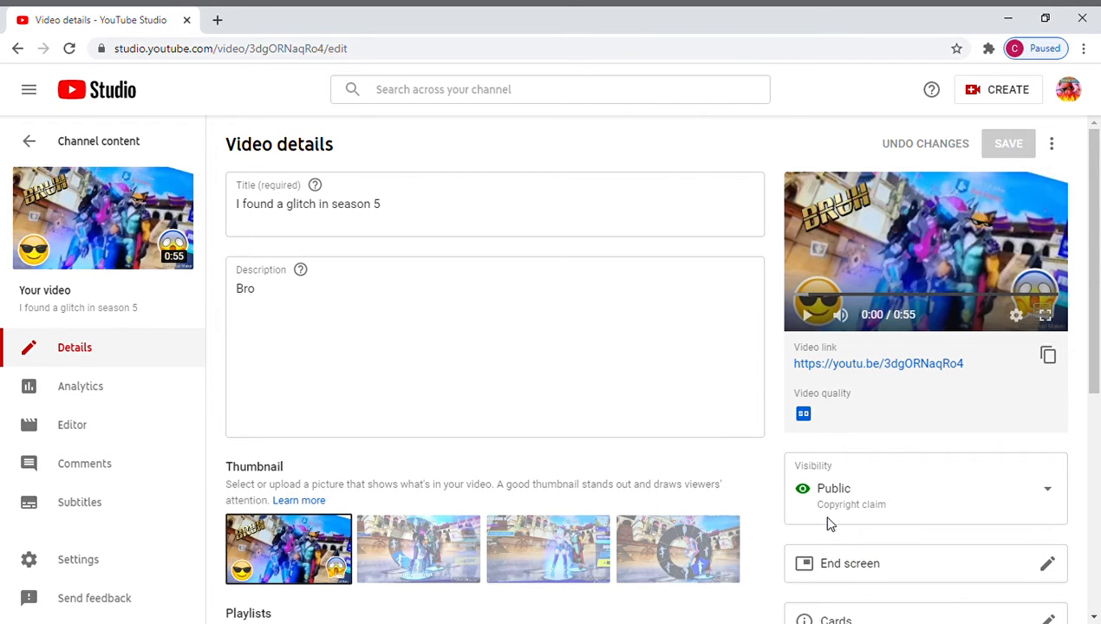
pyautogui.click(851, 504)
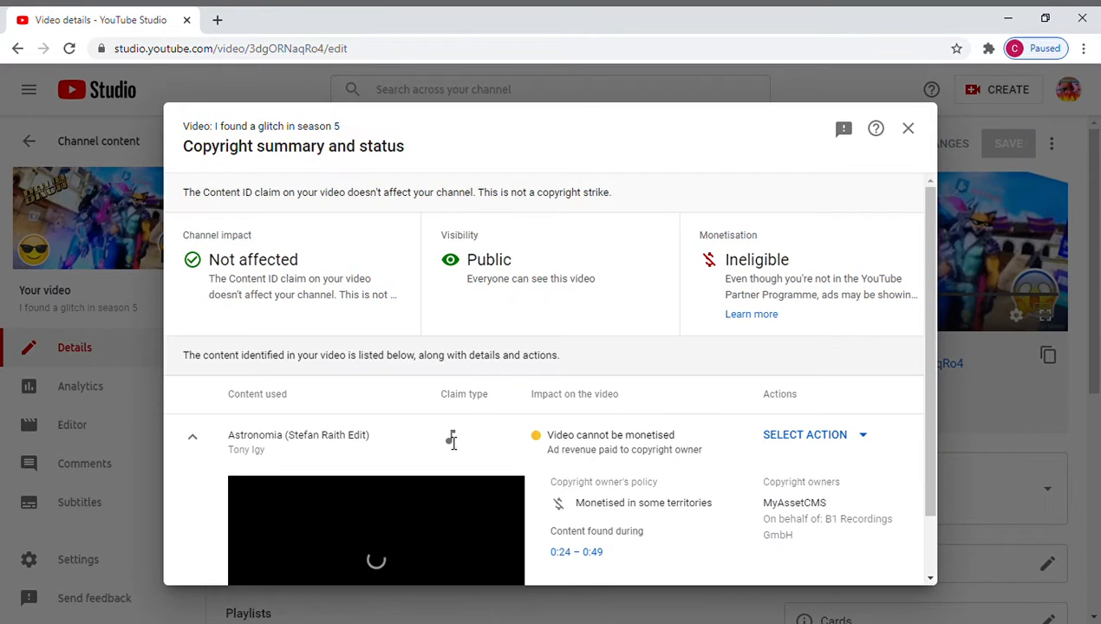
# - Review the copyright dialog and list the action options for the Astronomia claim
pyautogui.scroll(-3)
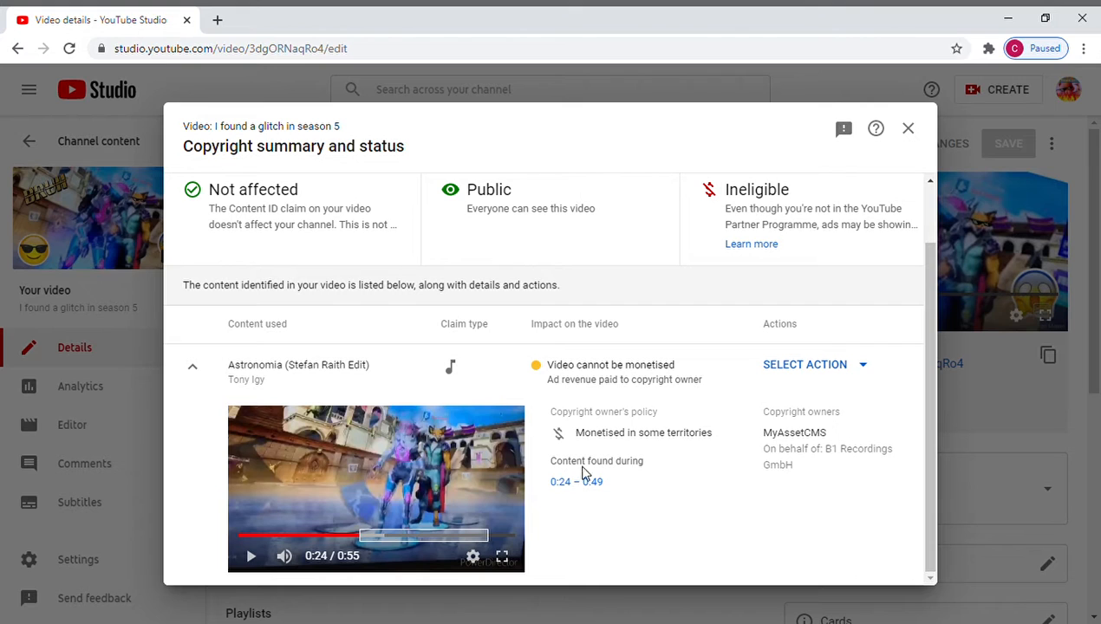
pyautogui.moveTo(777, 446)
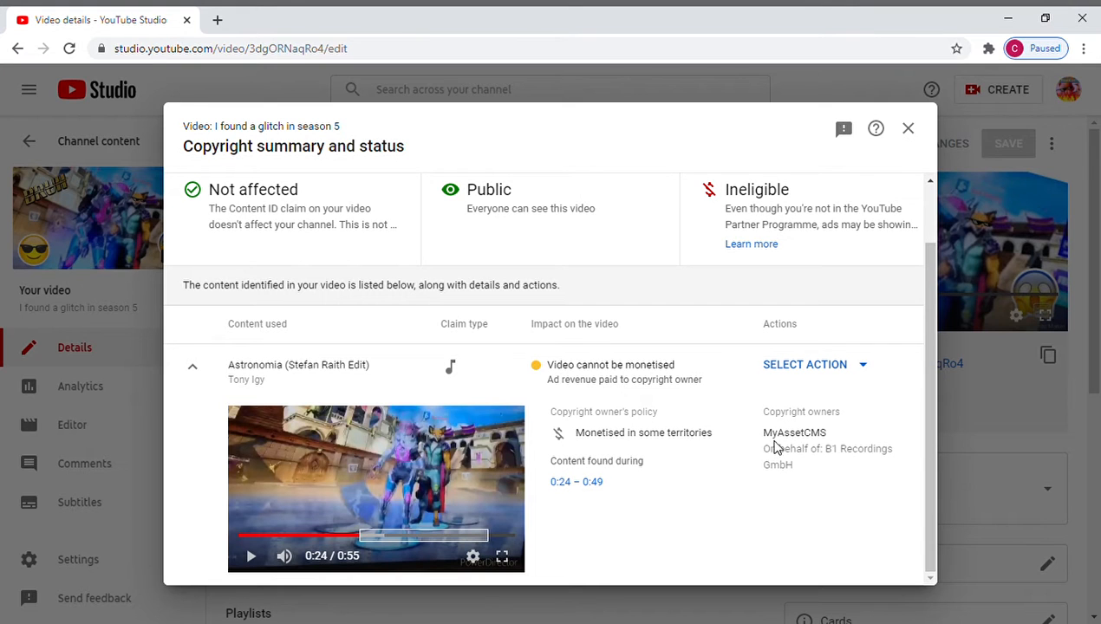
pyautogui.moveTo(494, 213)
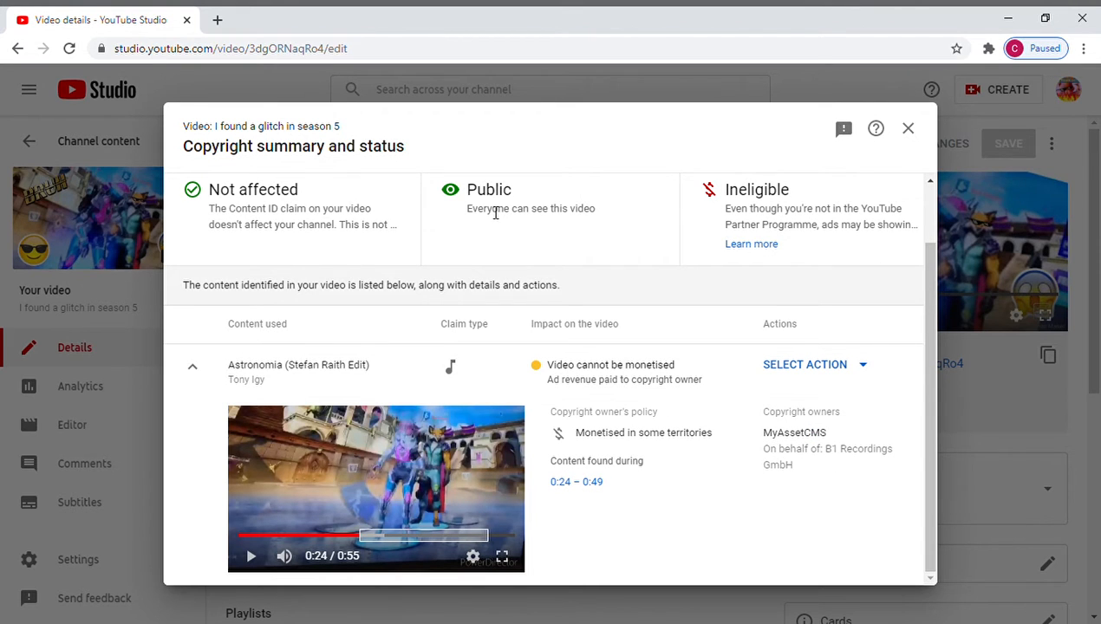
pyautogui.scroll(3)
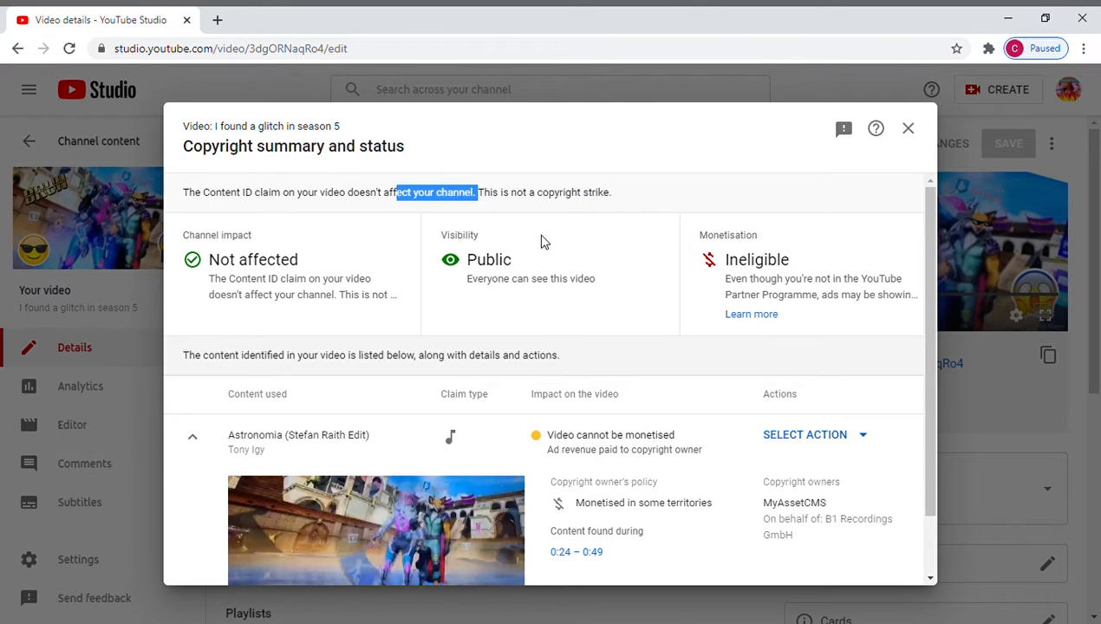
pyautogui.moveTo(666, 191)
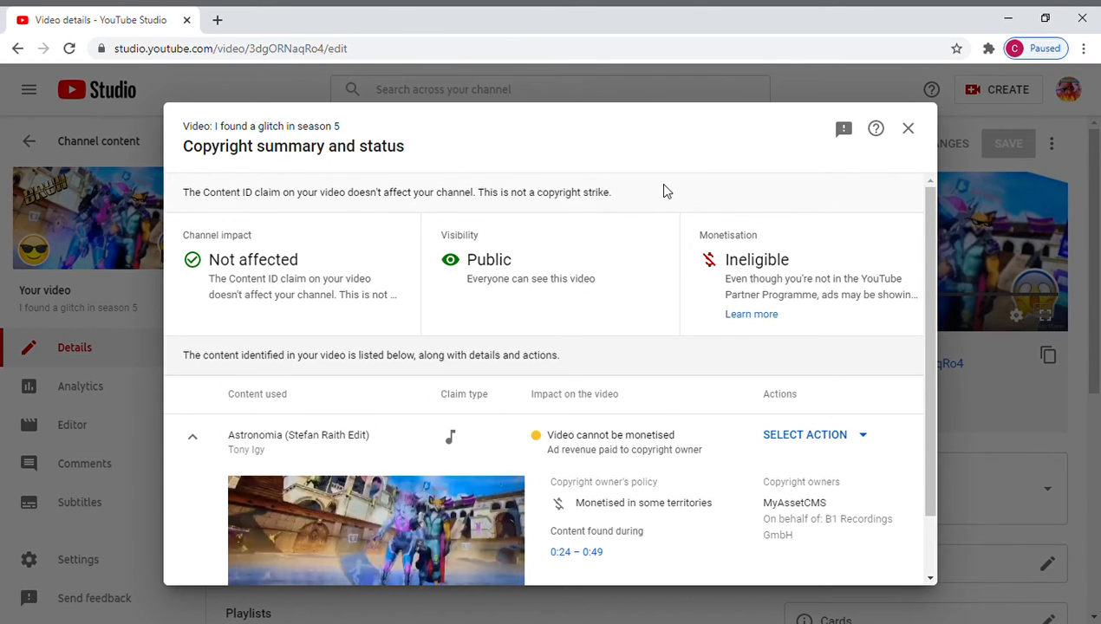
pyautogui.scroll(-3)
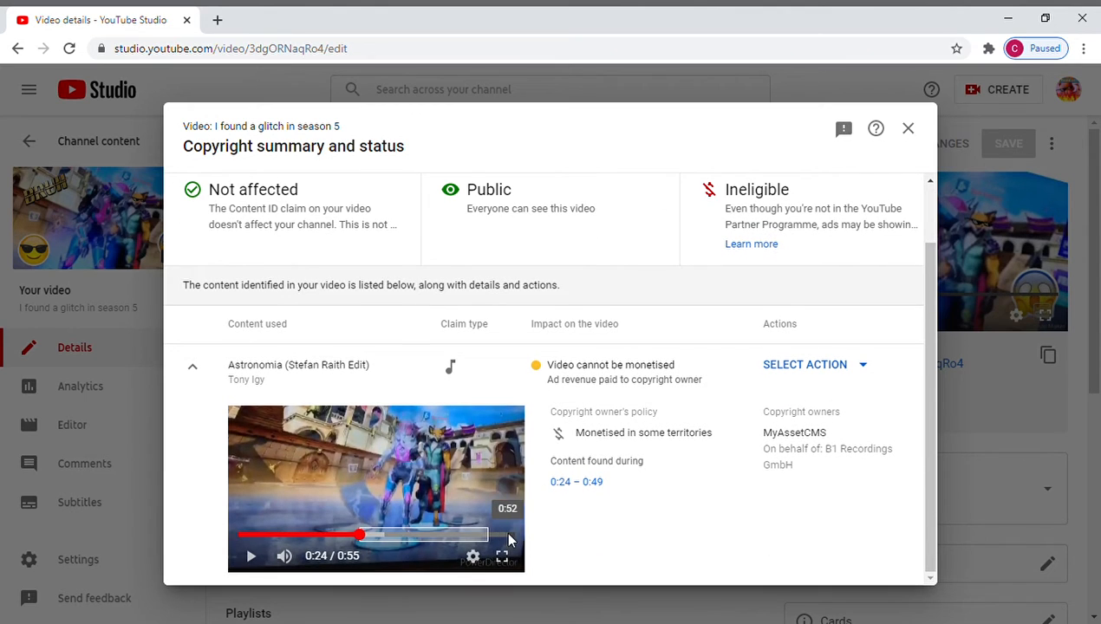
pyautogui.moveTo(544, 380)
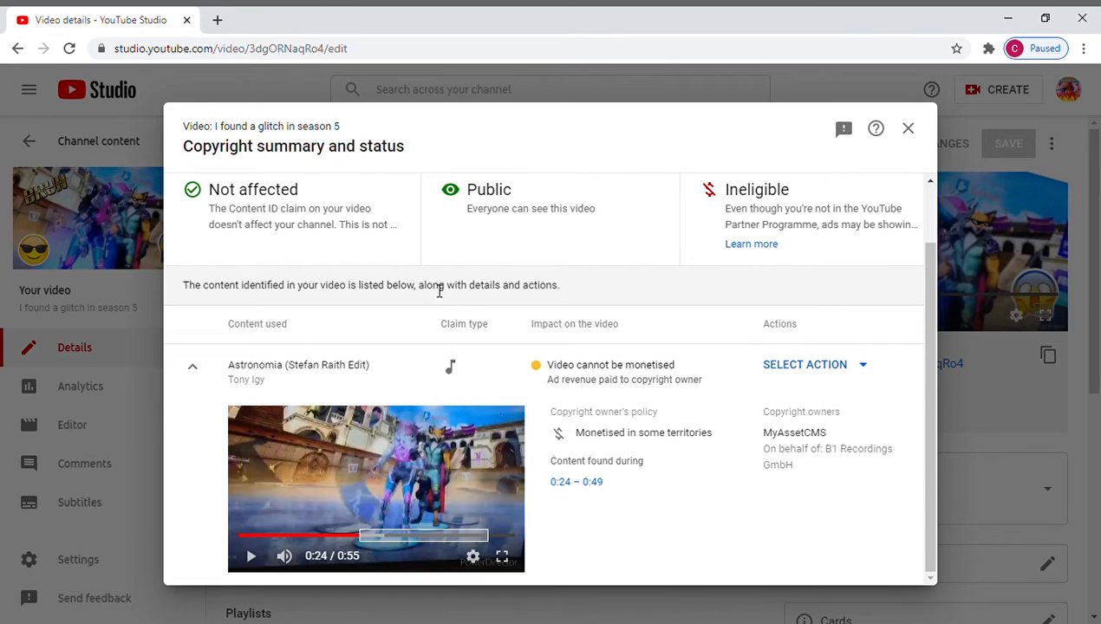
pyautogui.moveTo(232, 312)
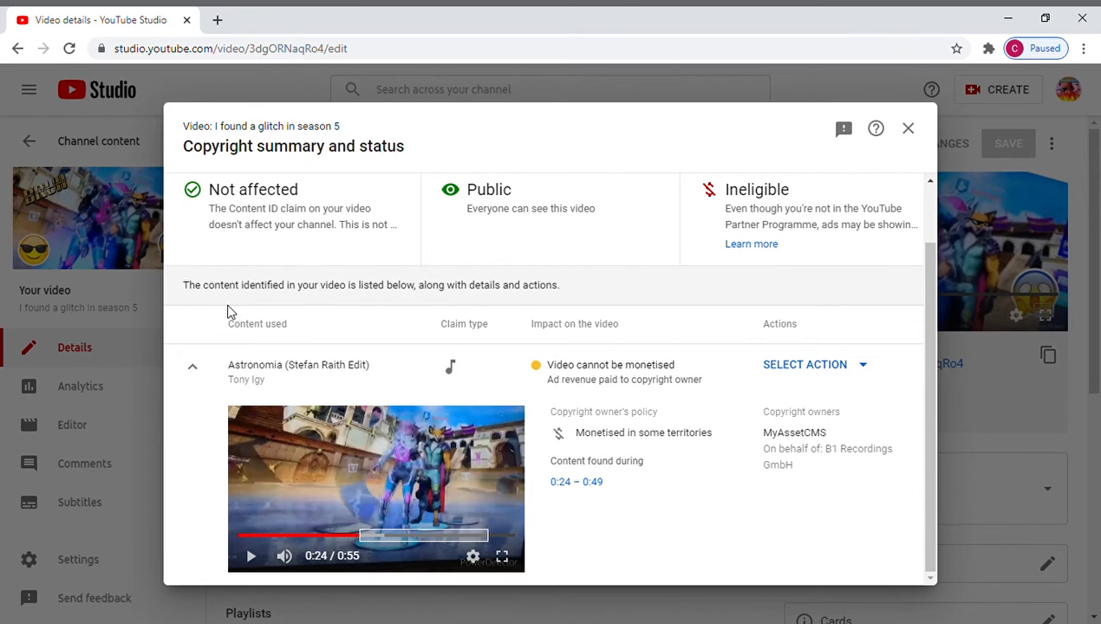
pyautogui.moveTo(667, 378)
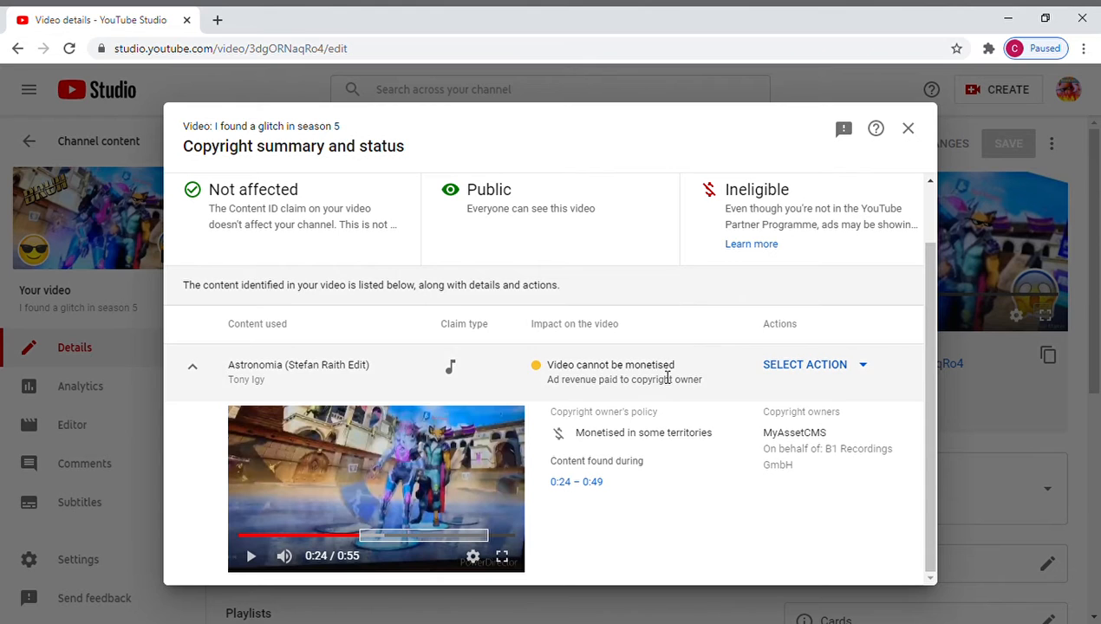
pyautogui.scroll(3)
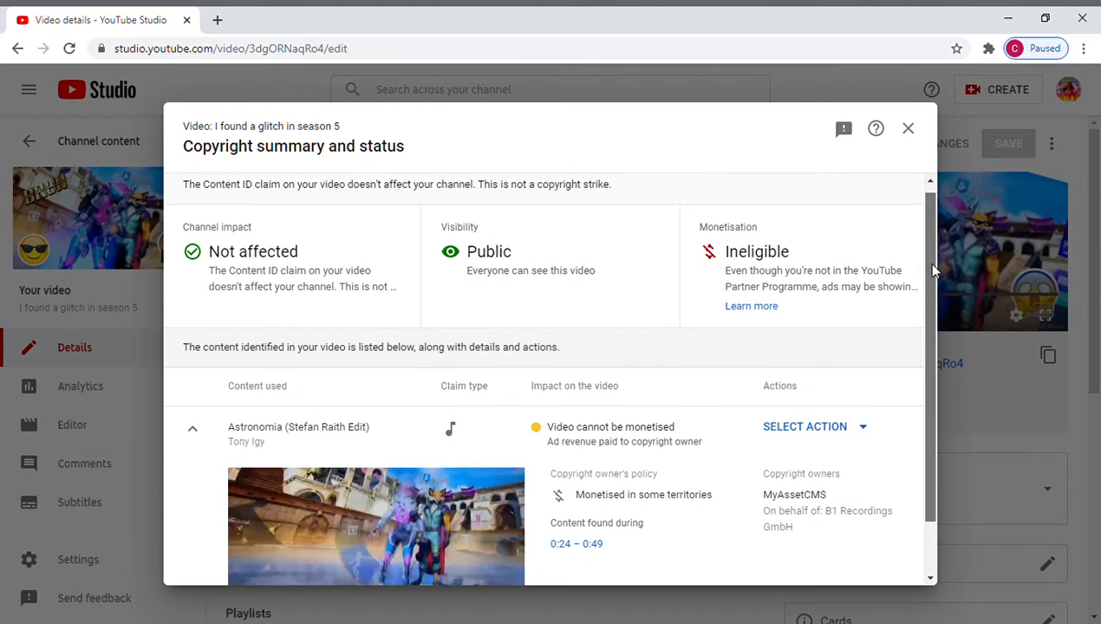
pyautogui.click(804, 425)
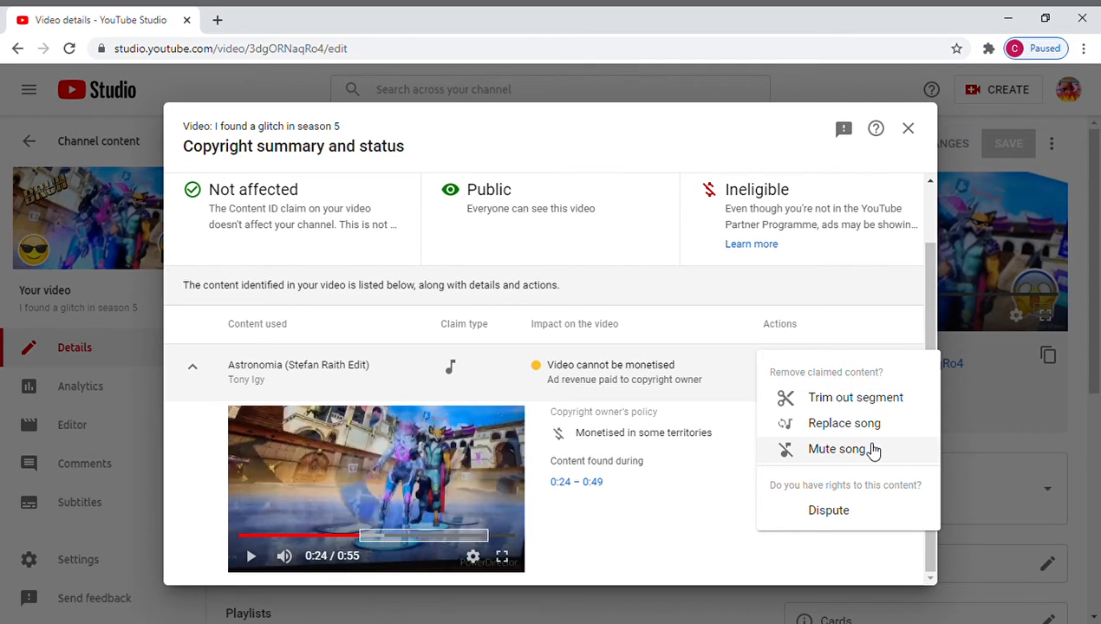
# - Pick Mute song, preview the video, and select the Mute song only (beta) option
pyautogui.click(837, 449)
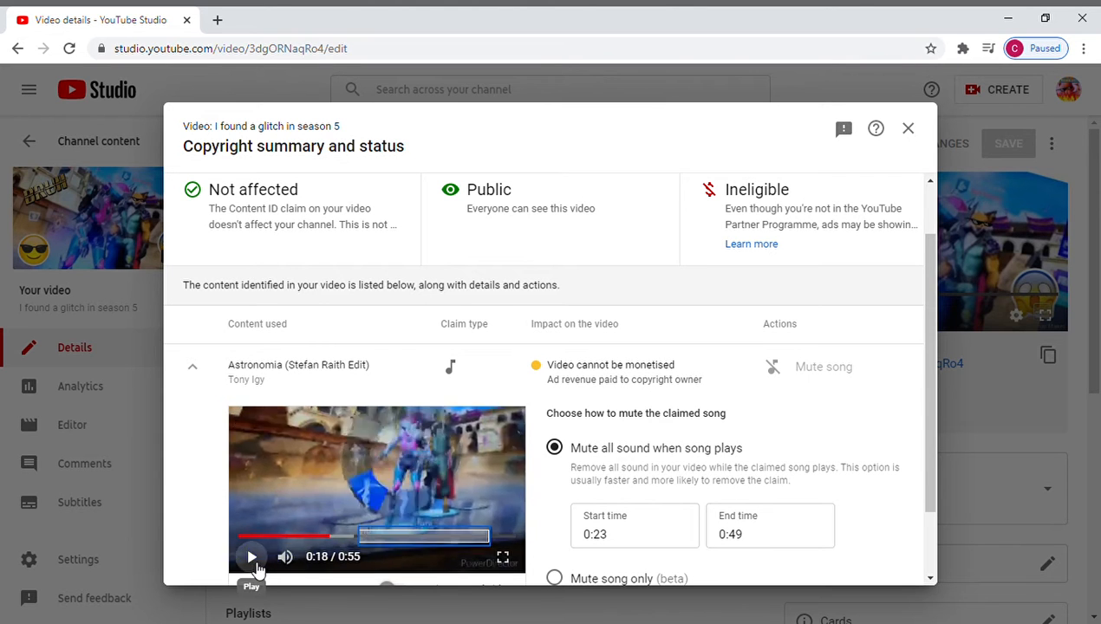
pyautogui.click(252, 557)
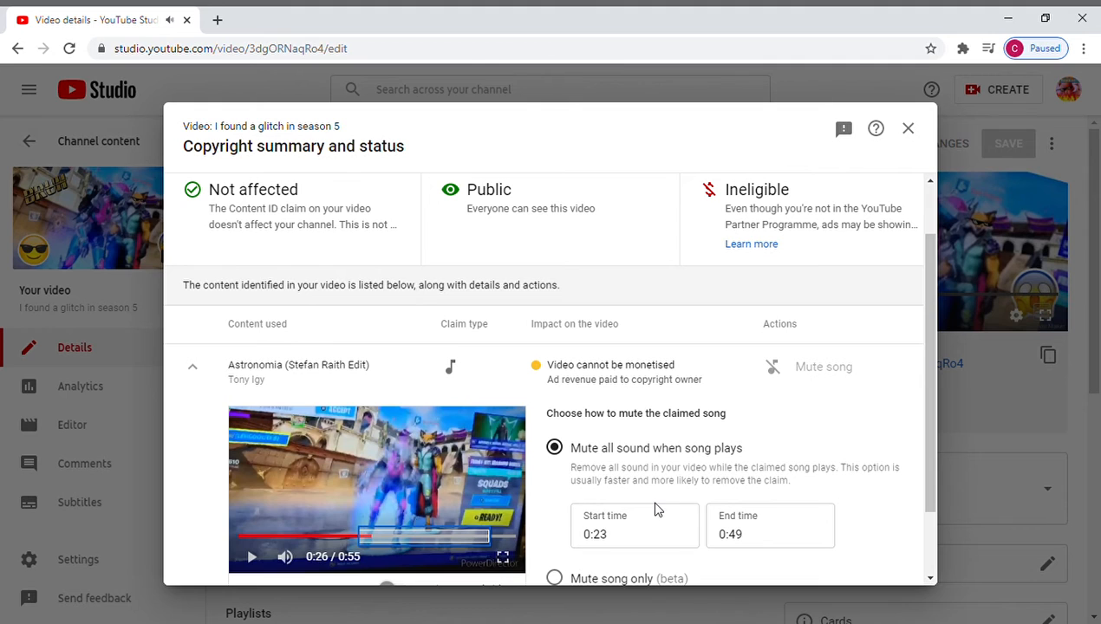
pyautogui.scroll(-3)
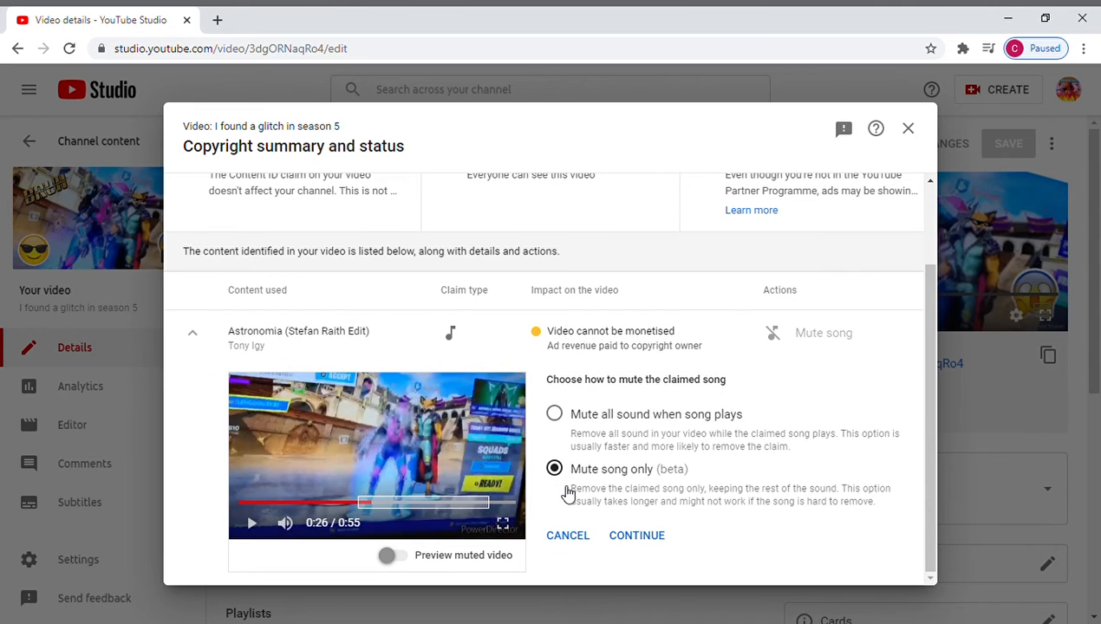
pyautogui.click(636, 535)
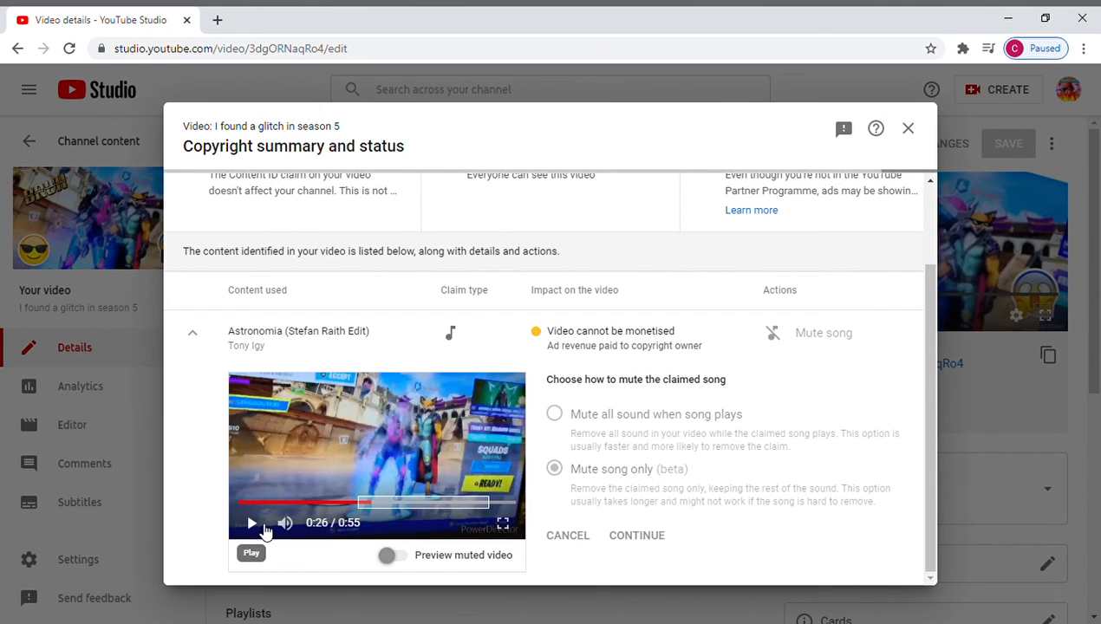
pyautogui.click(636, 535)
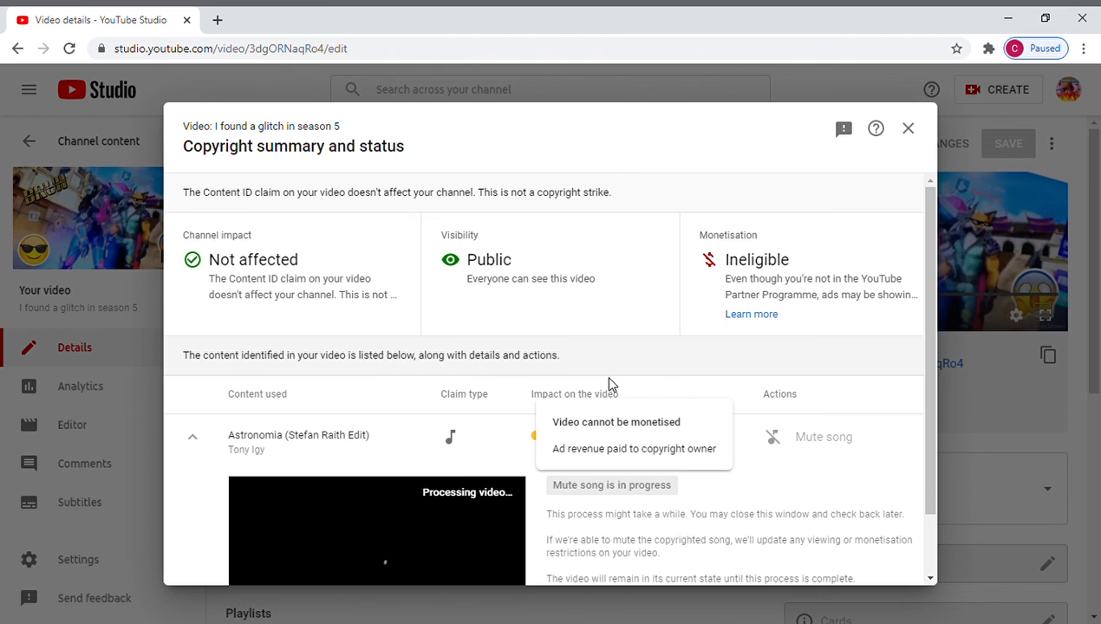
# - Scroll the claim dialog while the Mute song only request keeps processing
pyautogui.scroll(-3)
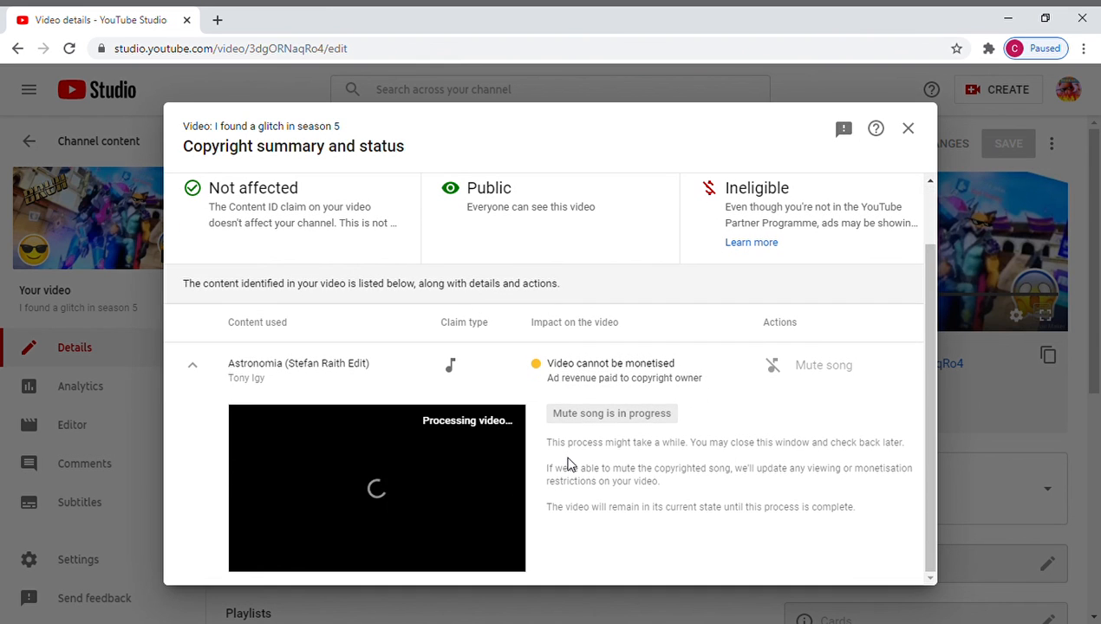
pyautogui.scroll(3)
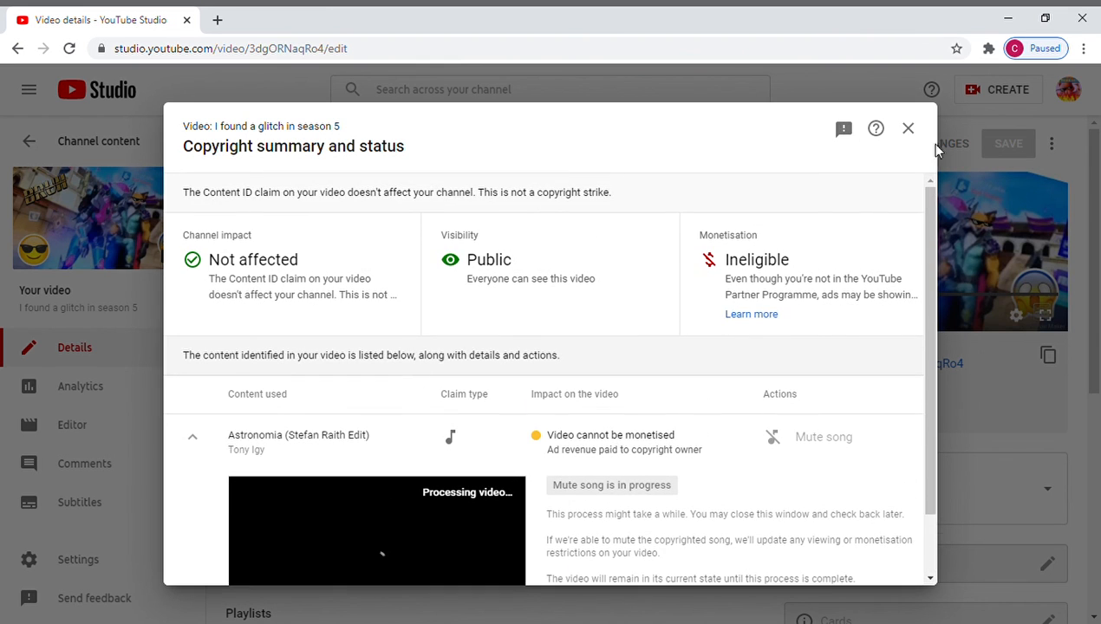